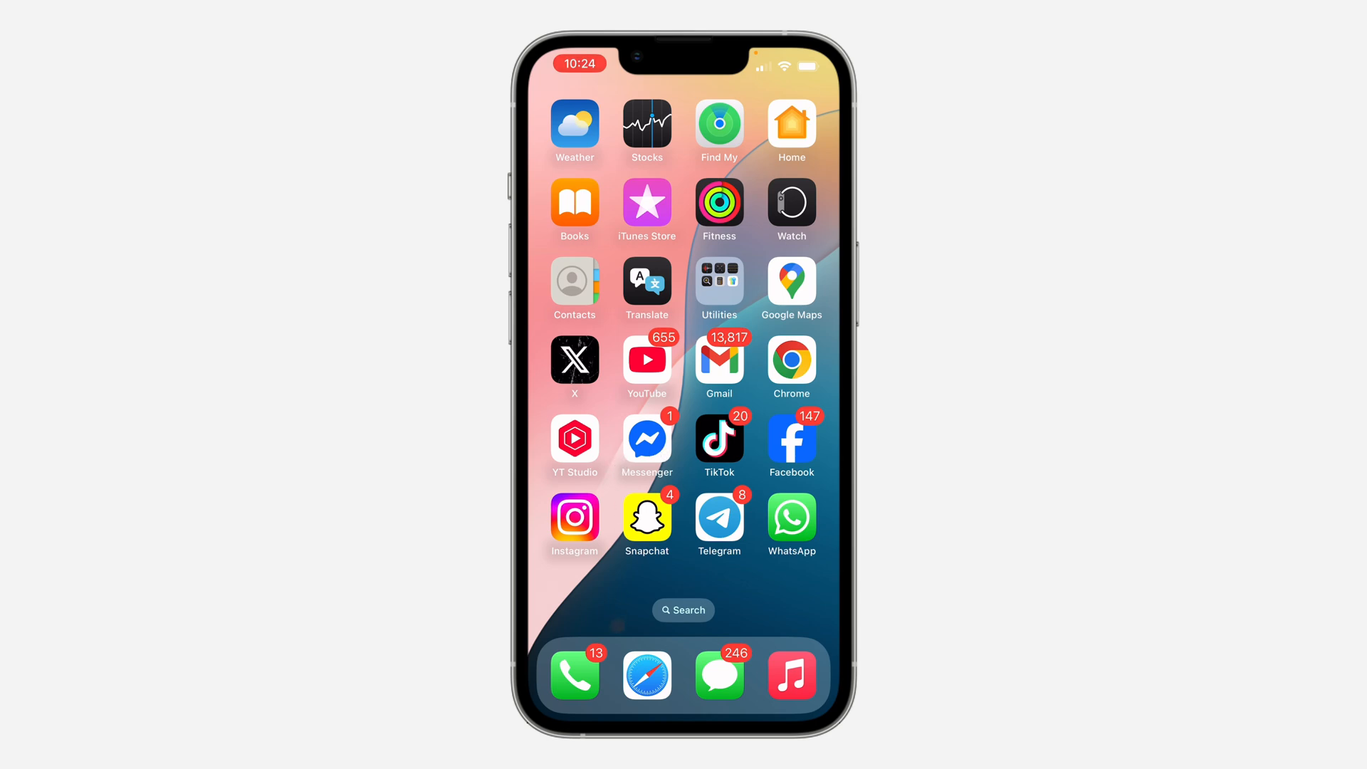
- Launch Telegram from its Home Screen icon to show the chat list
click(719, 520)
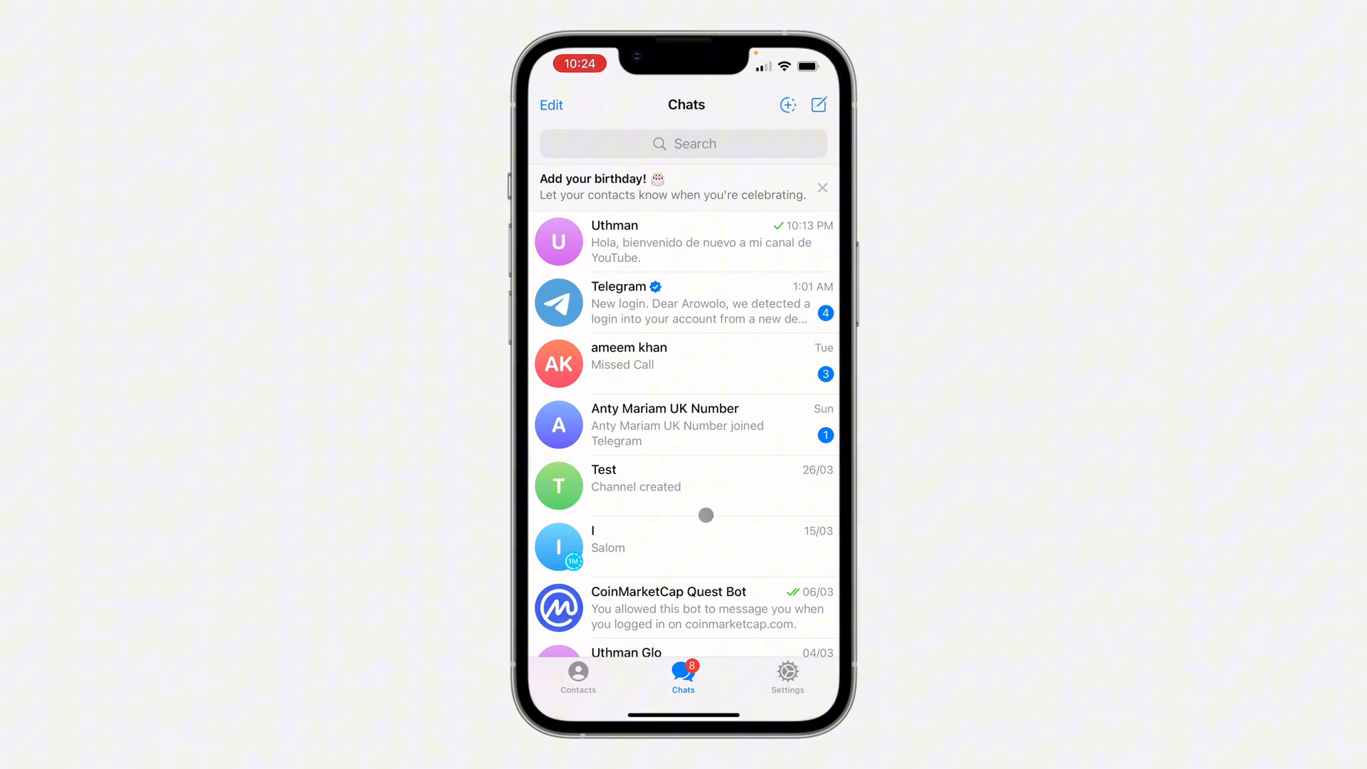
- In Settings, scroll down to the Telegram Premium row and select it
click(787, 677)
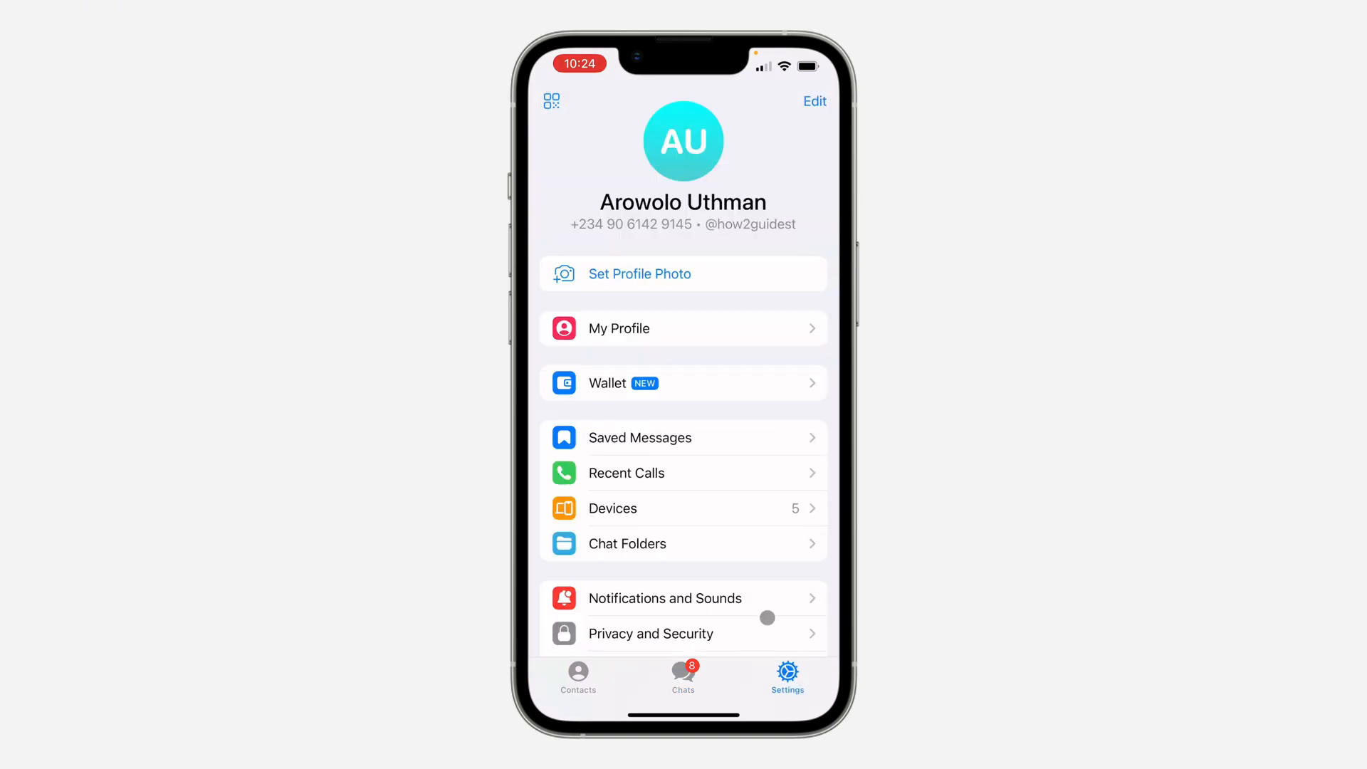
scroll(up, 3)
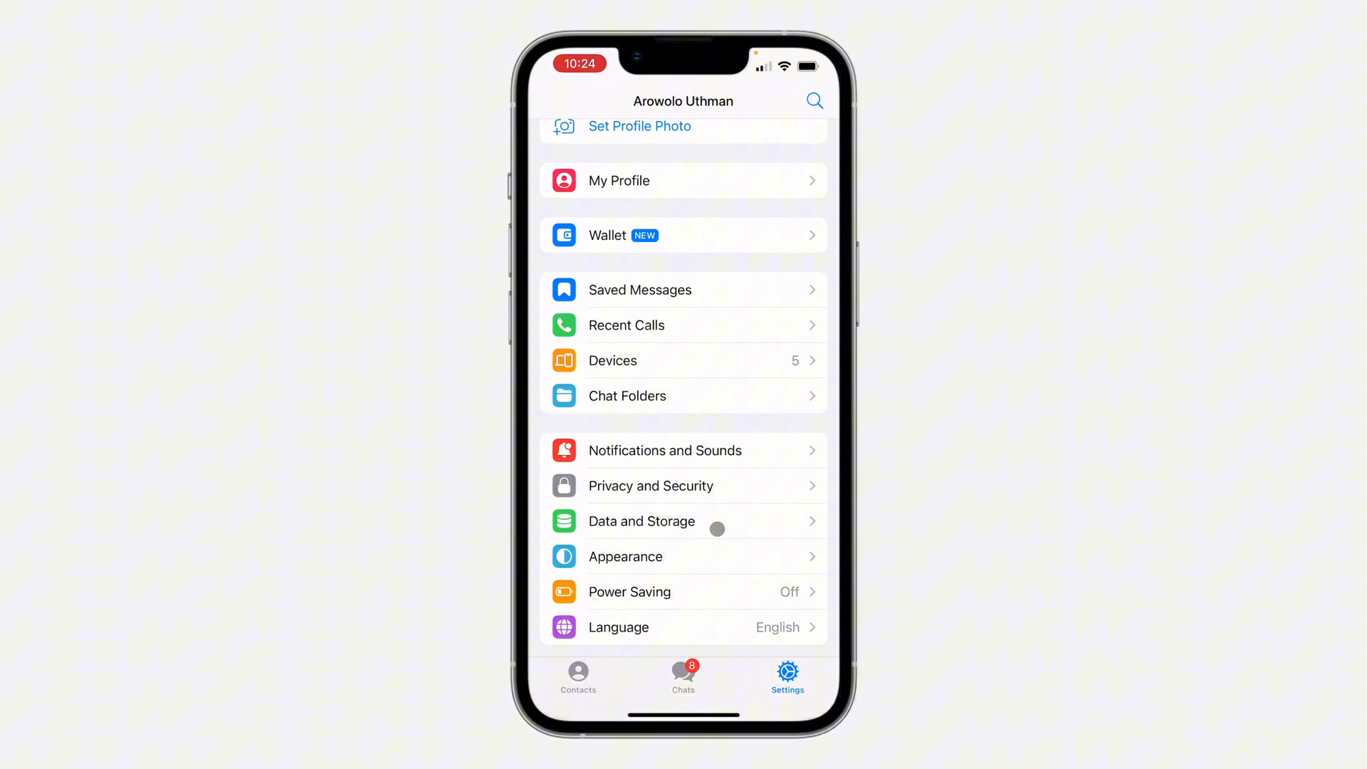
scroll(down, 3)
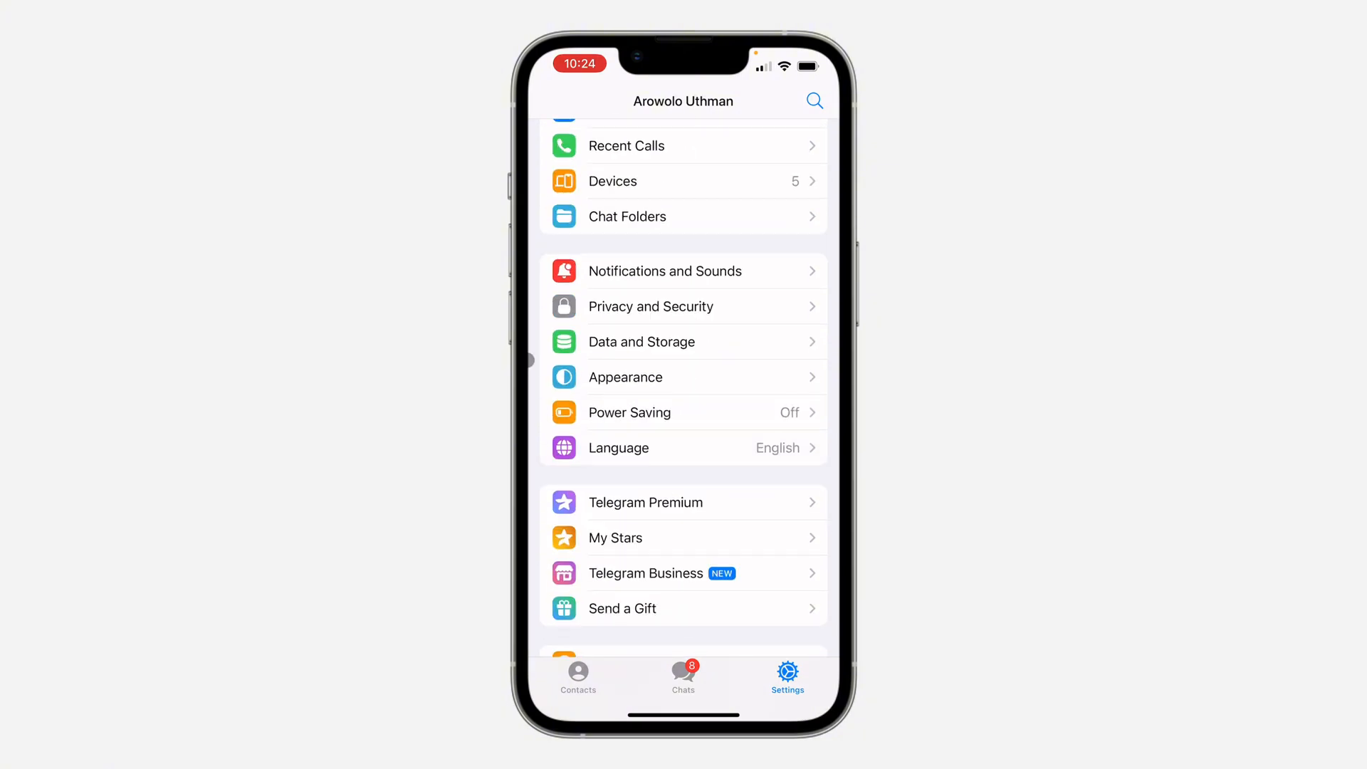
click(684, 502)
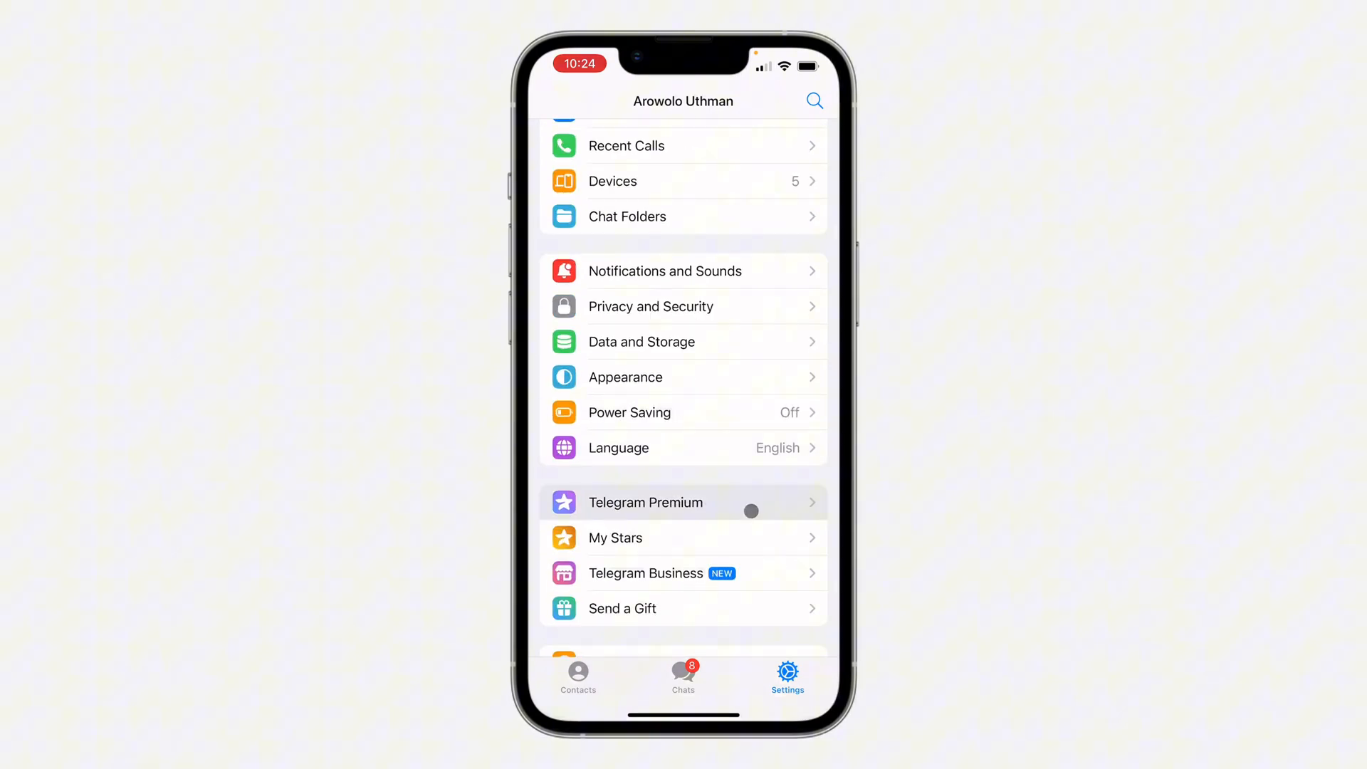
- Open the Telegram Premium overview and scroll its features down to Premium Stickers and Message Effects
click(646, 502)
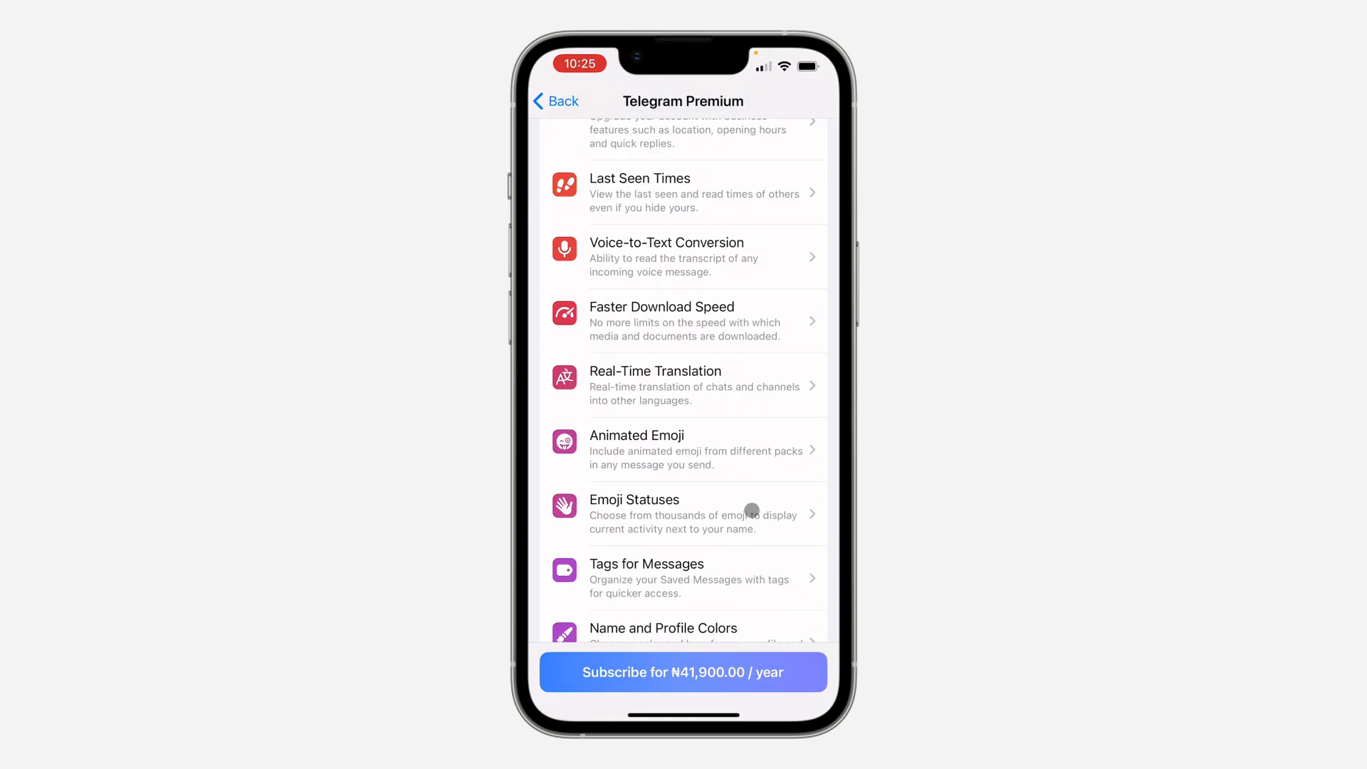
scroll(down, 3)
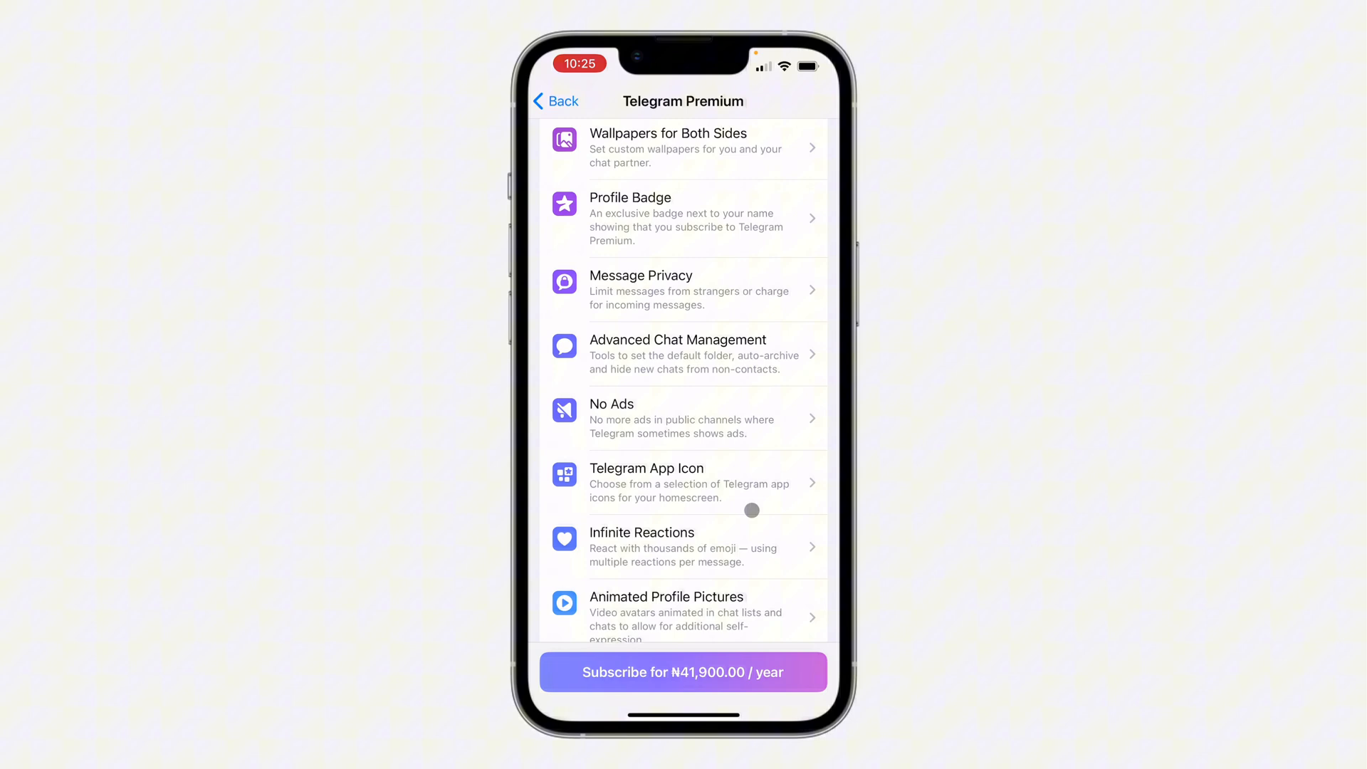
scroll(down, 3)
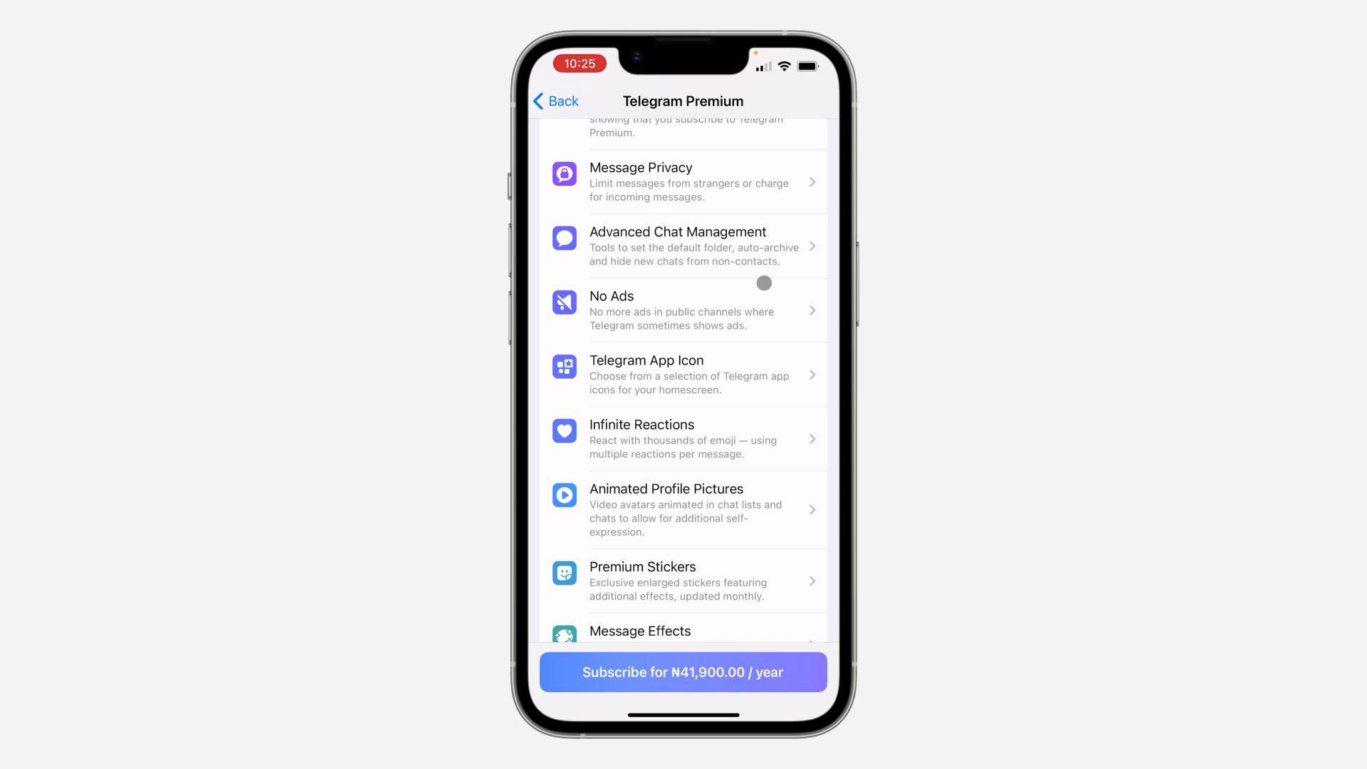
click(683, 310)
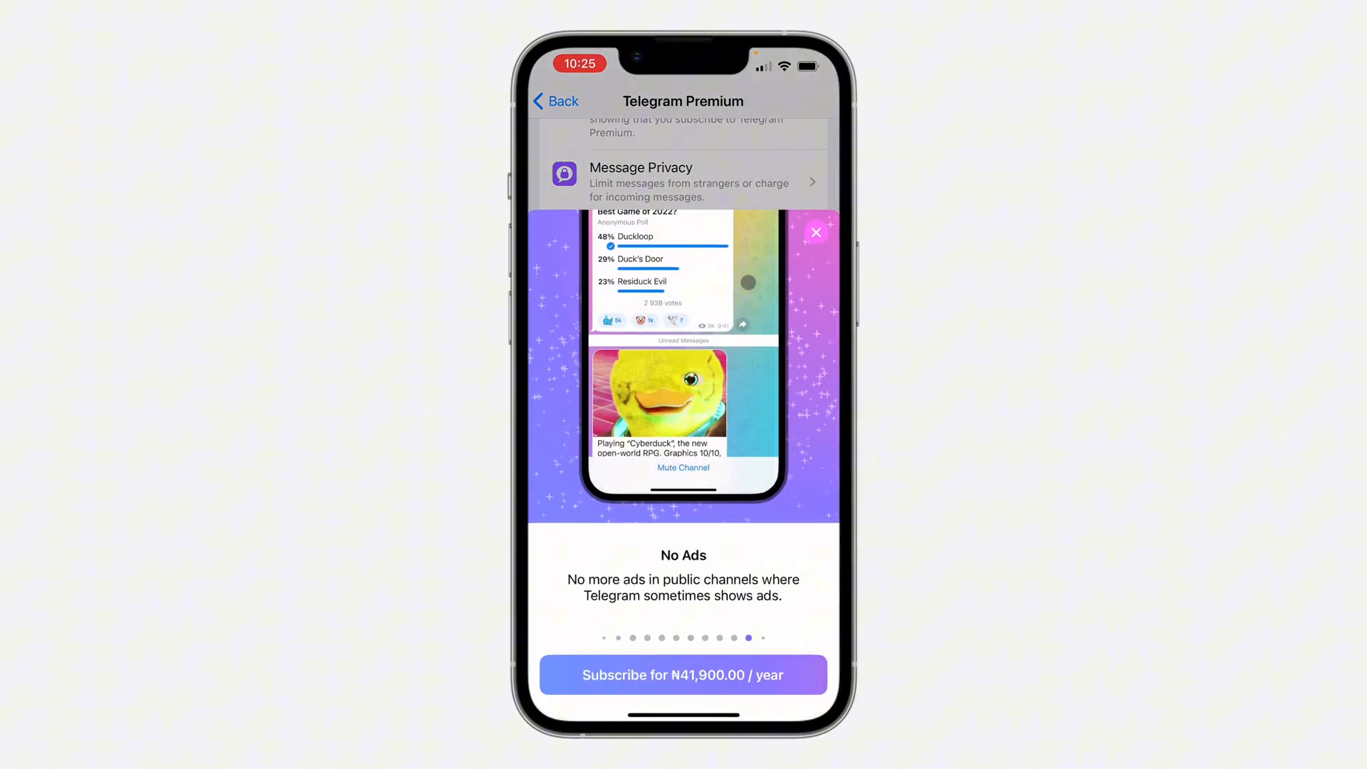
click(813, 232)
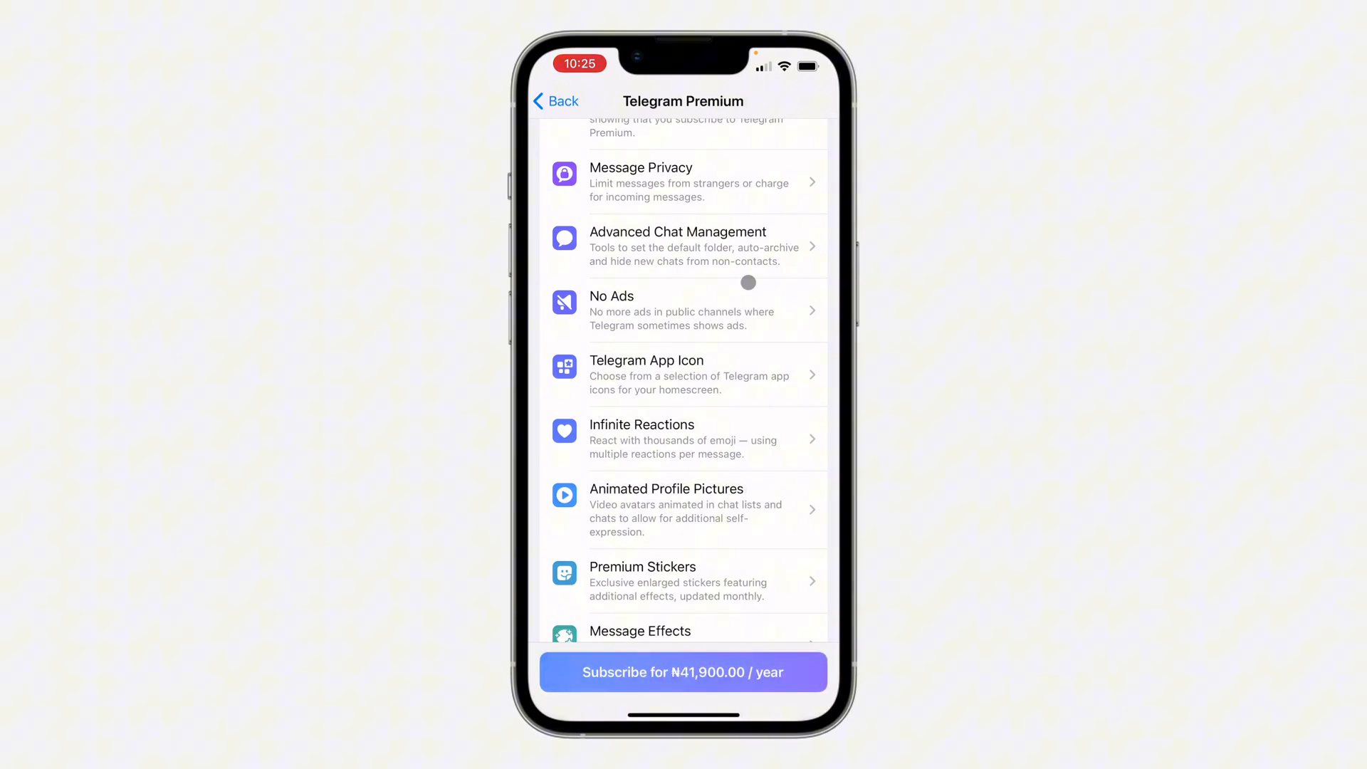
scroll(up, 3)
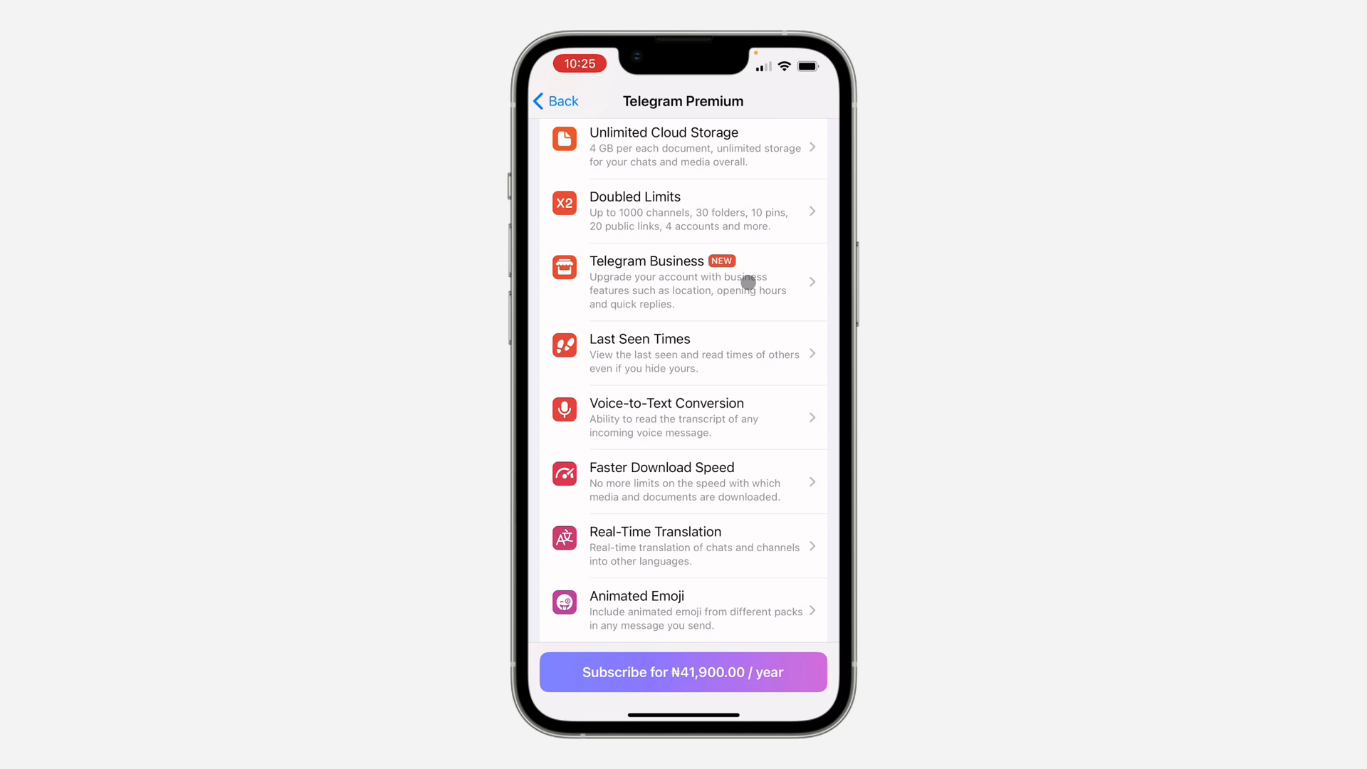